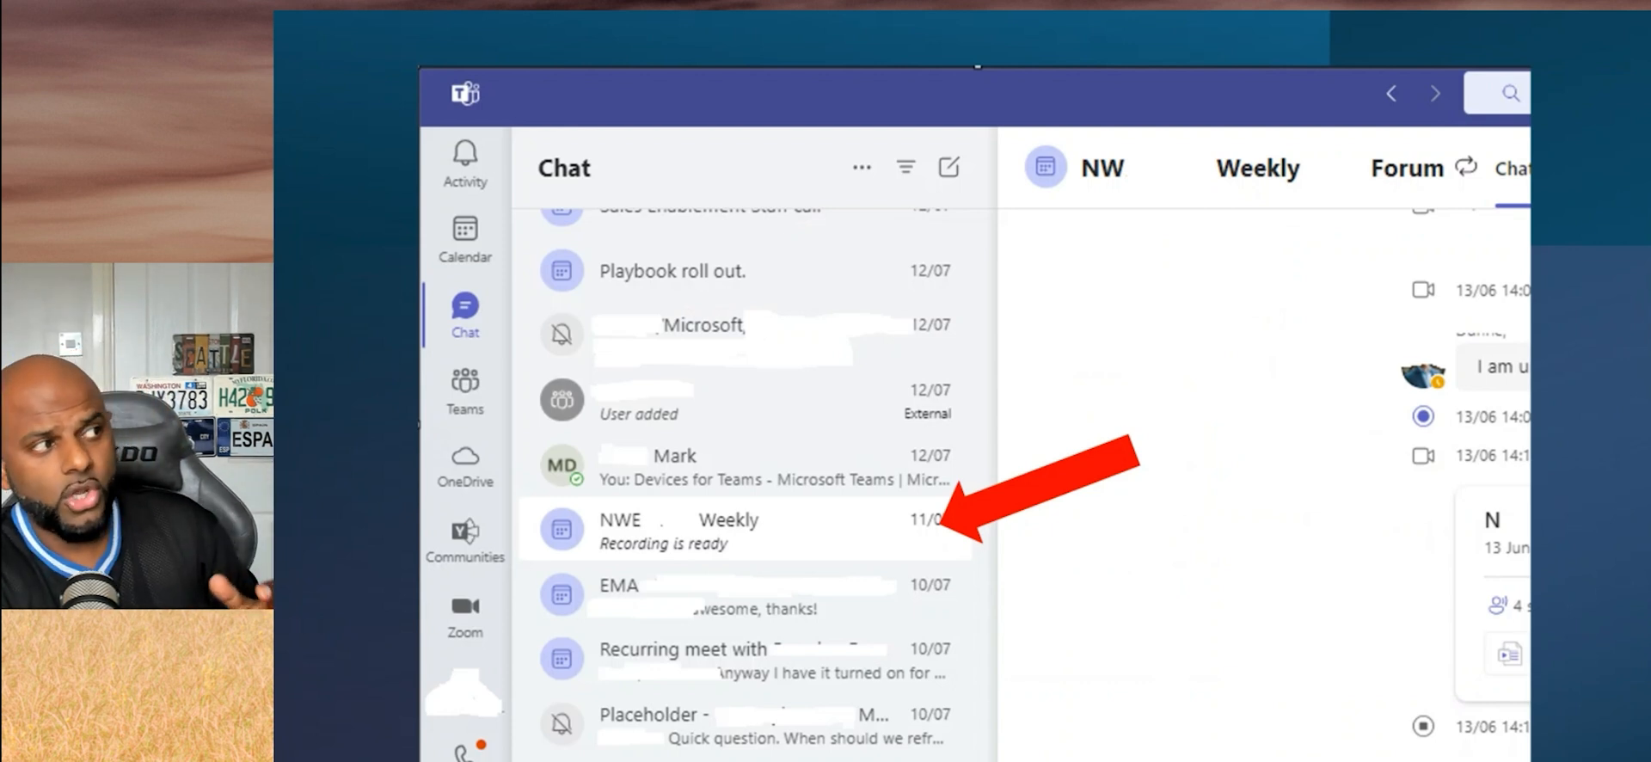
# From the ... menu, go to Settings and select the Recognition page.
pyautogui.click(737, 531)
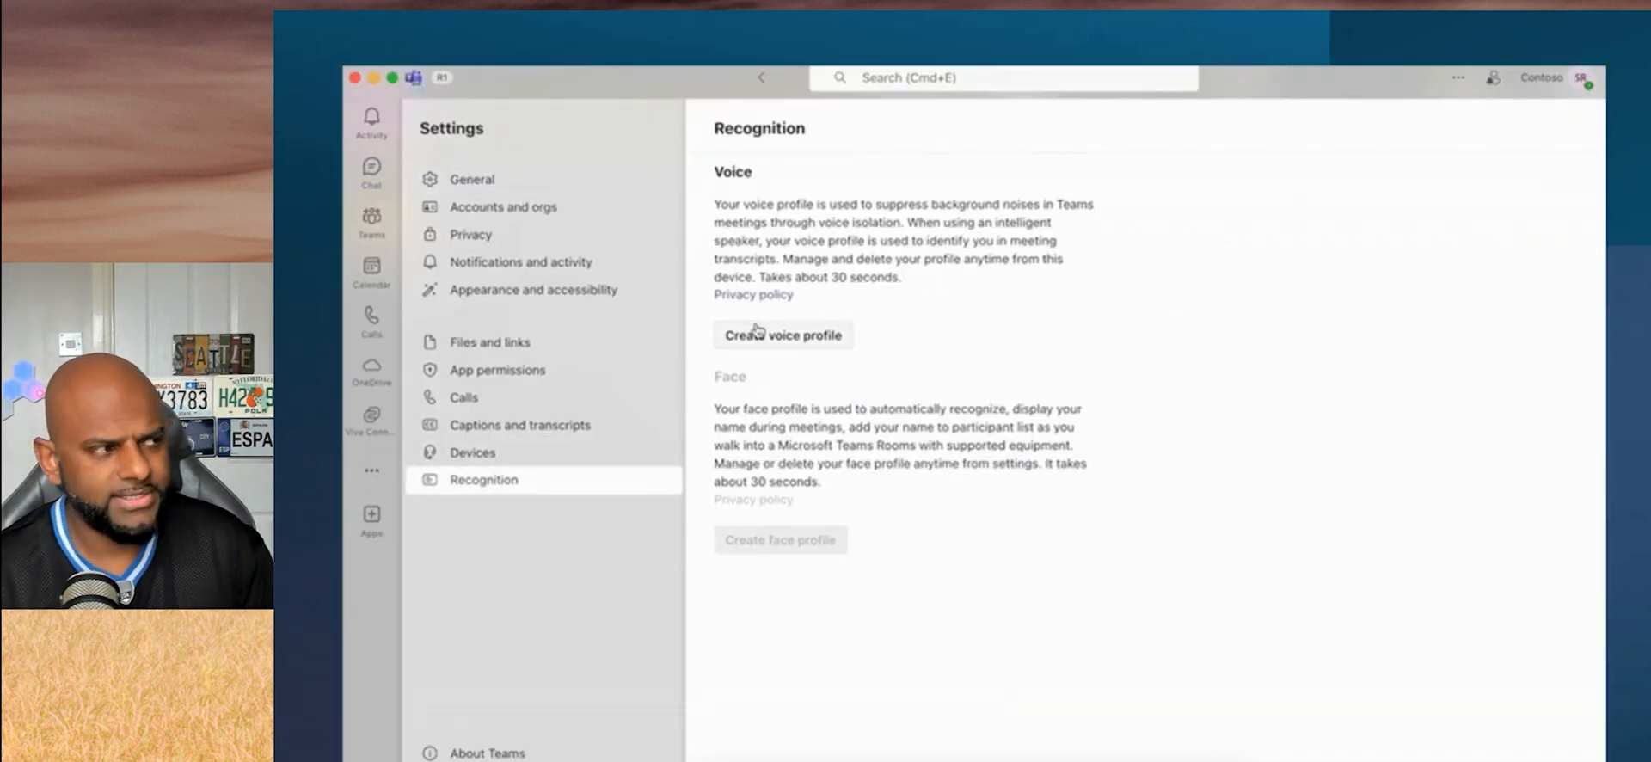
# Create a voice profile and run a first capture of the sample passage.
pyautogui.click(783, 335)
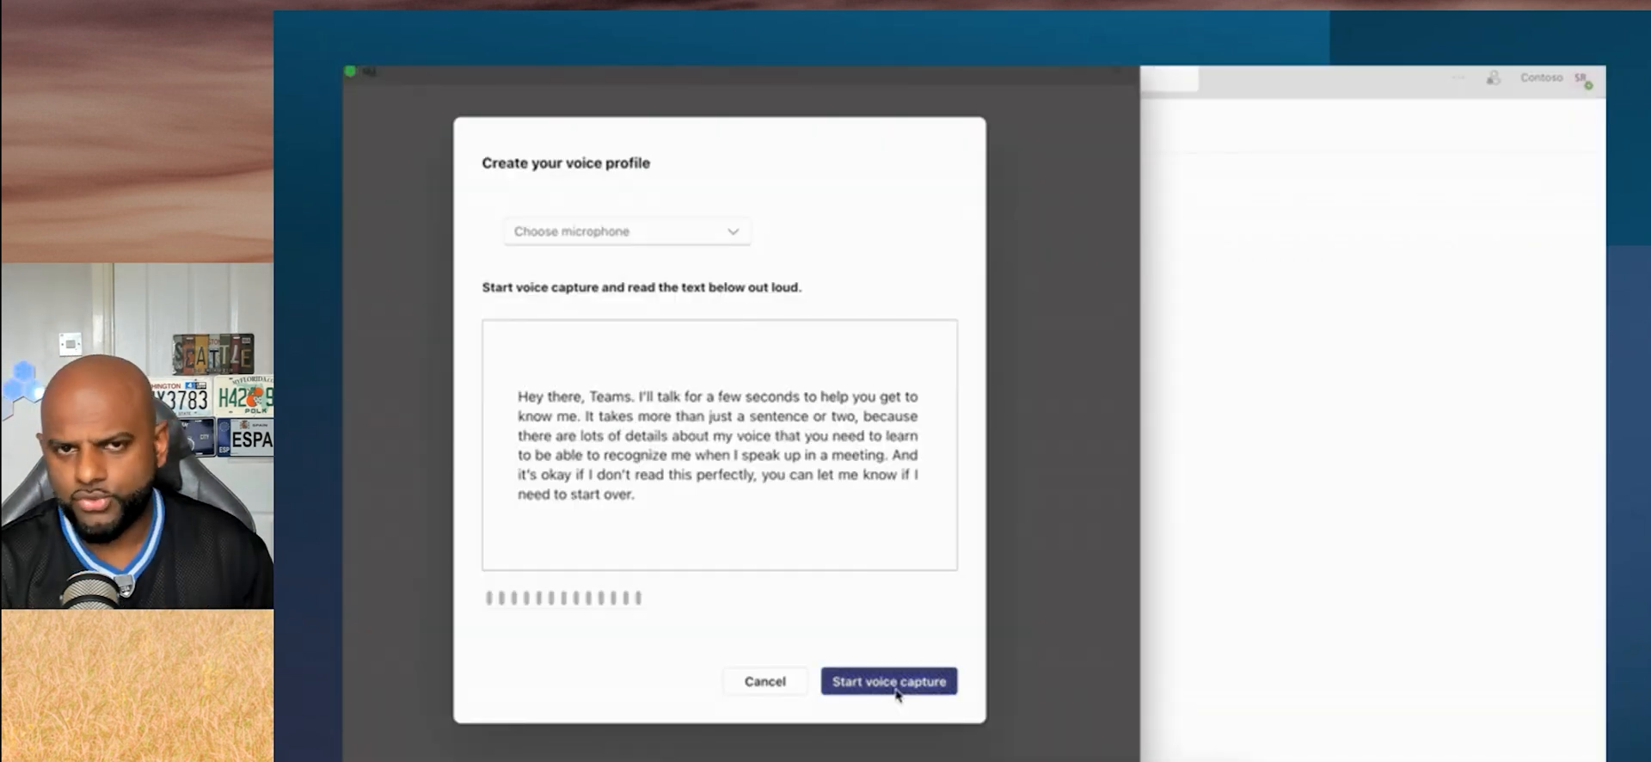
pyautogui.click(888, 681)
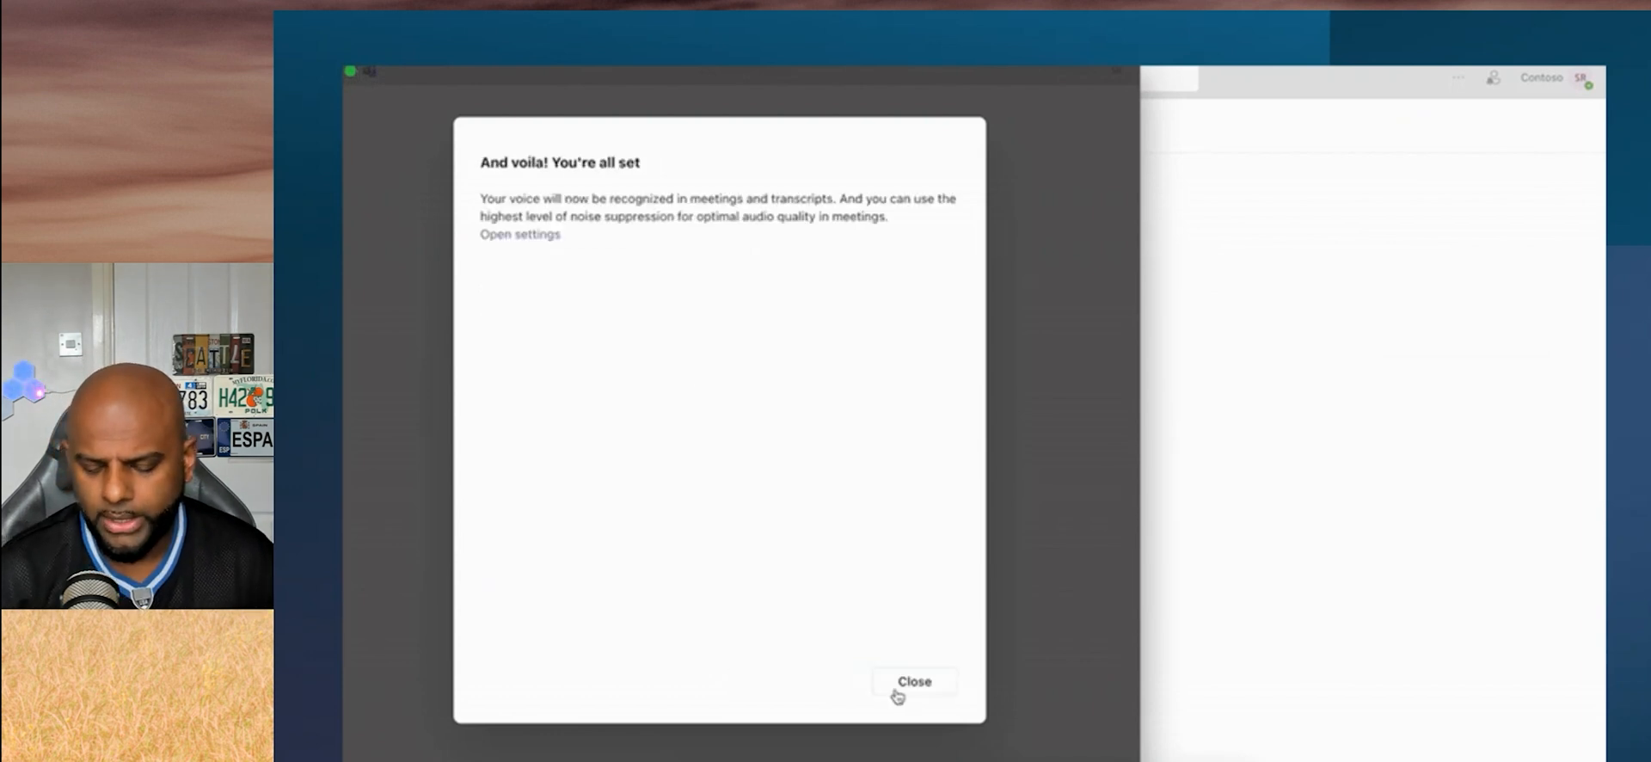
pyautogui.click(914, 681)
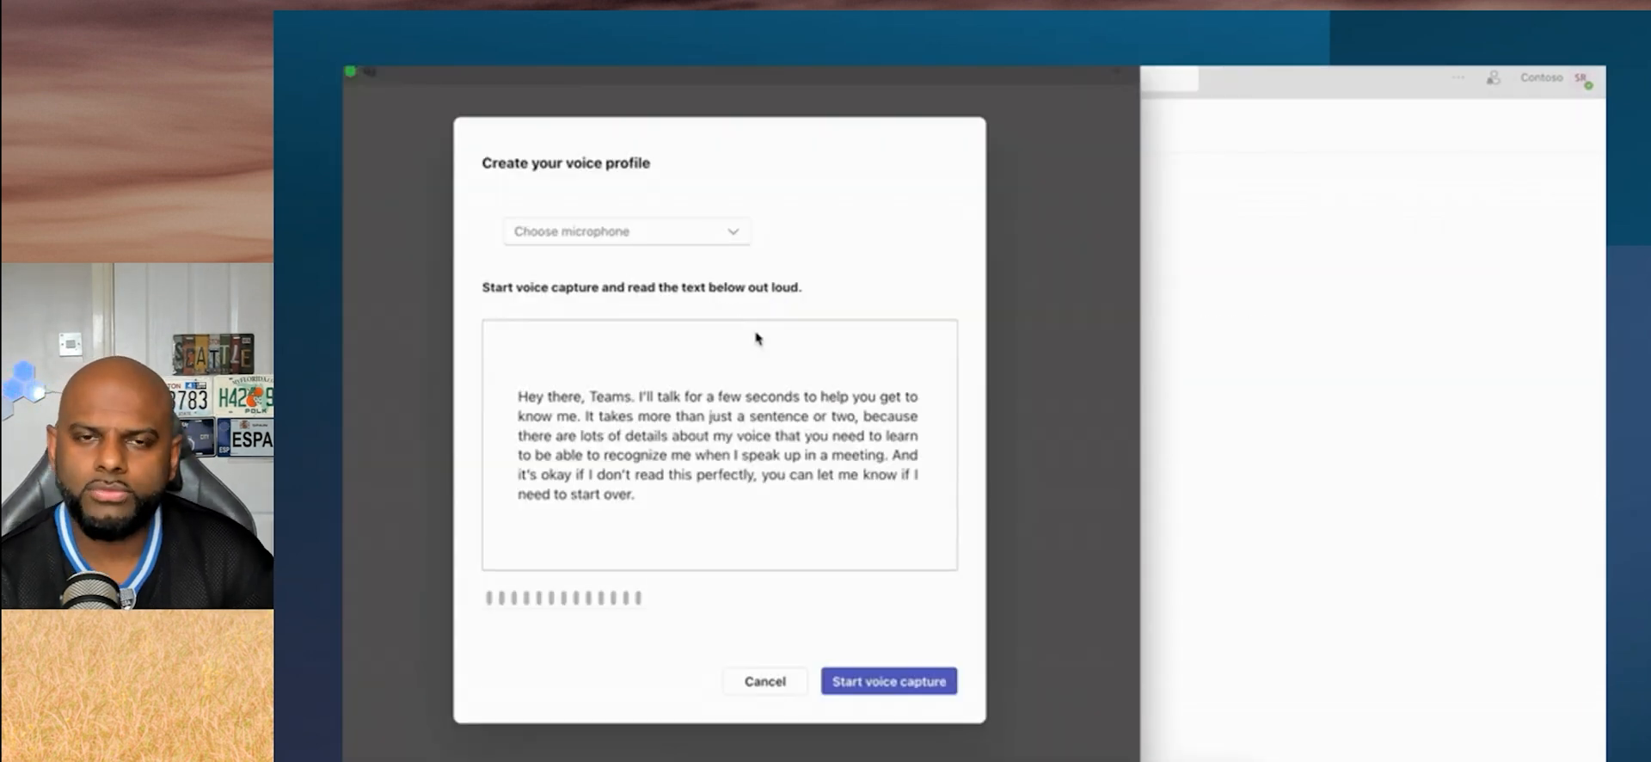
pyautogui.click(887, 681)
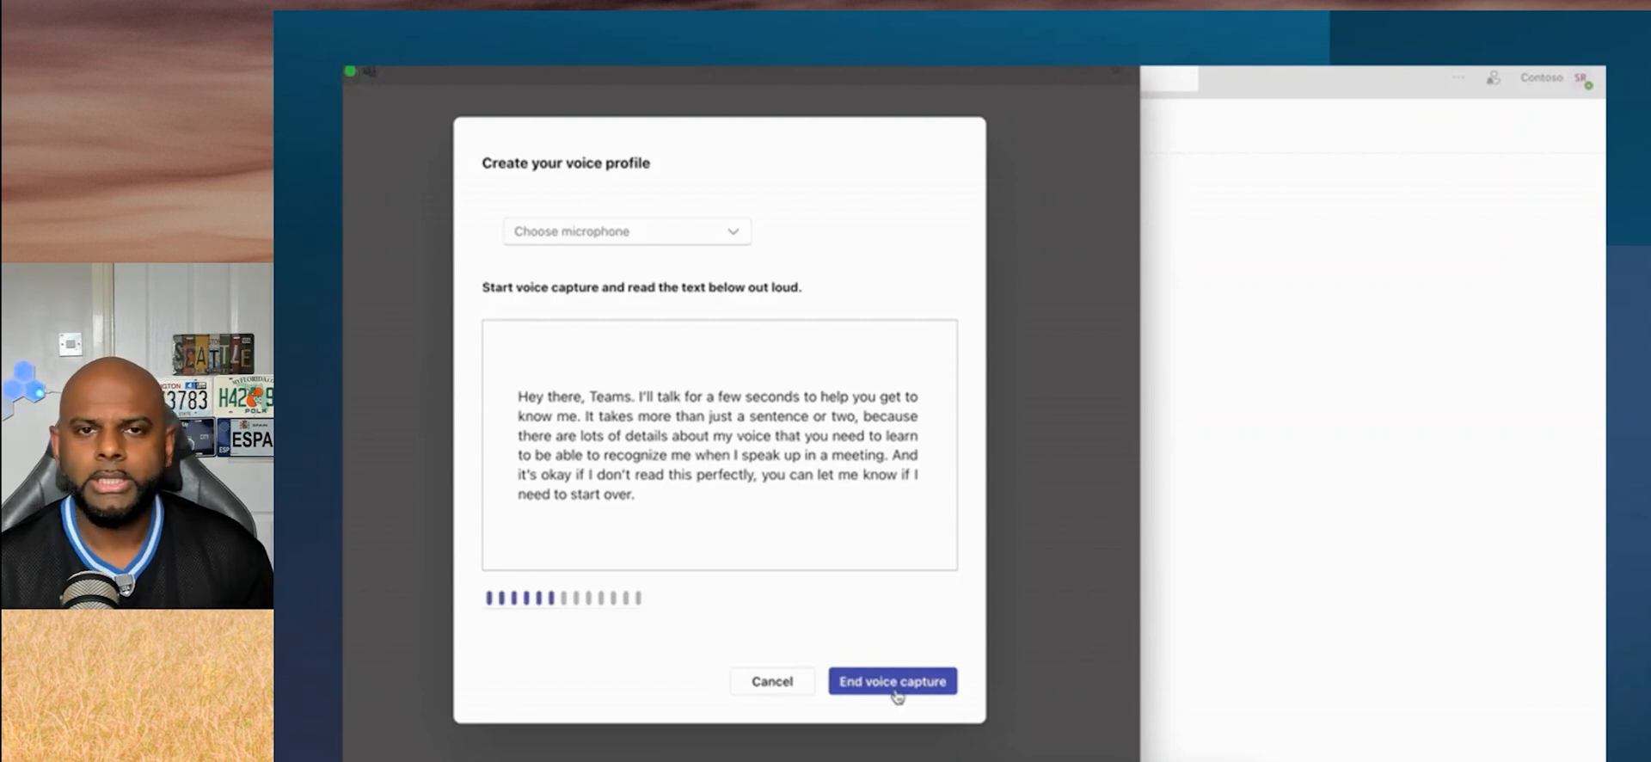
pyautogui.click(1458, 76)
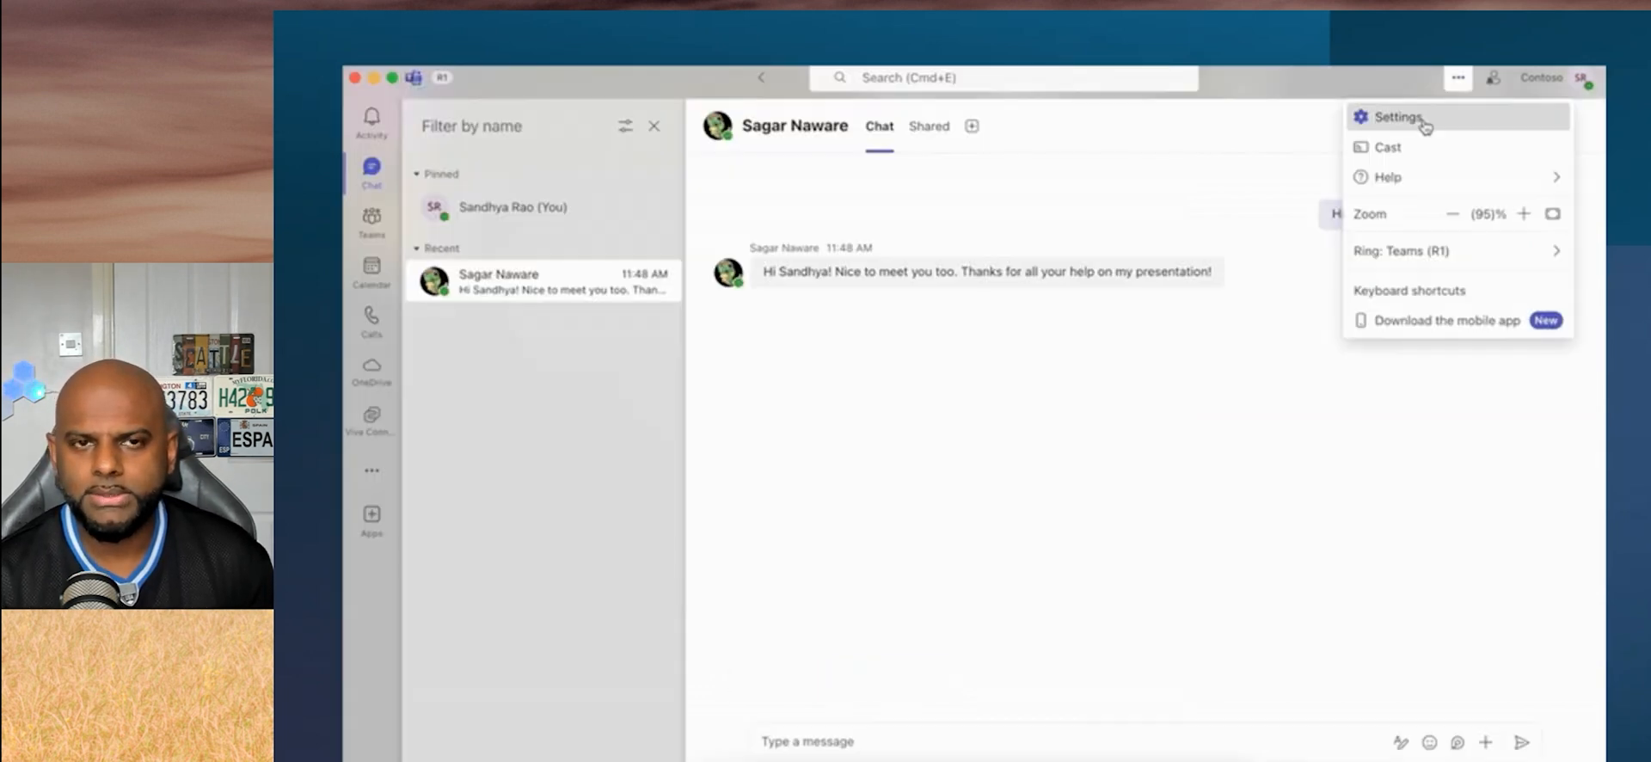
# Return to Teams settings and record the voice sample again.
pyautogui.click(1396, 117)
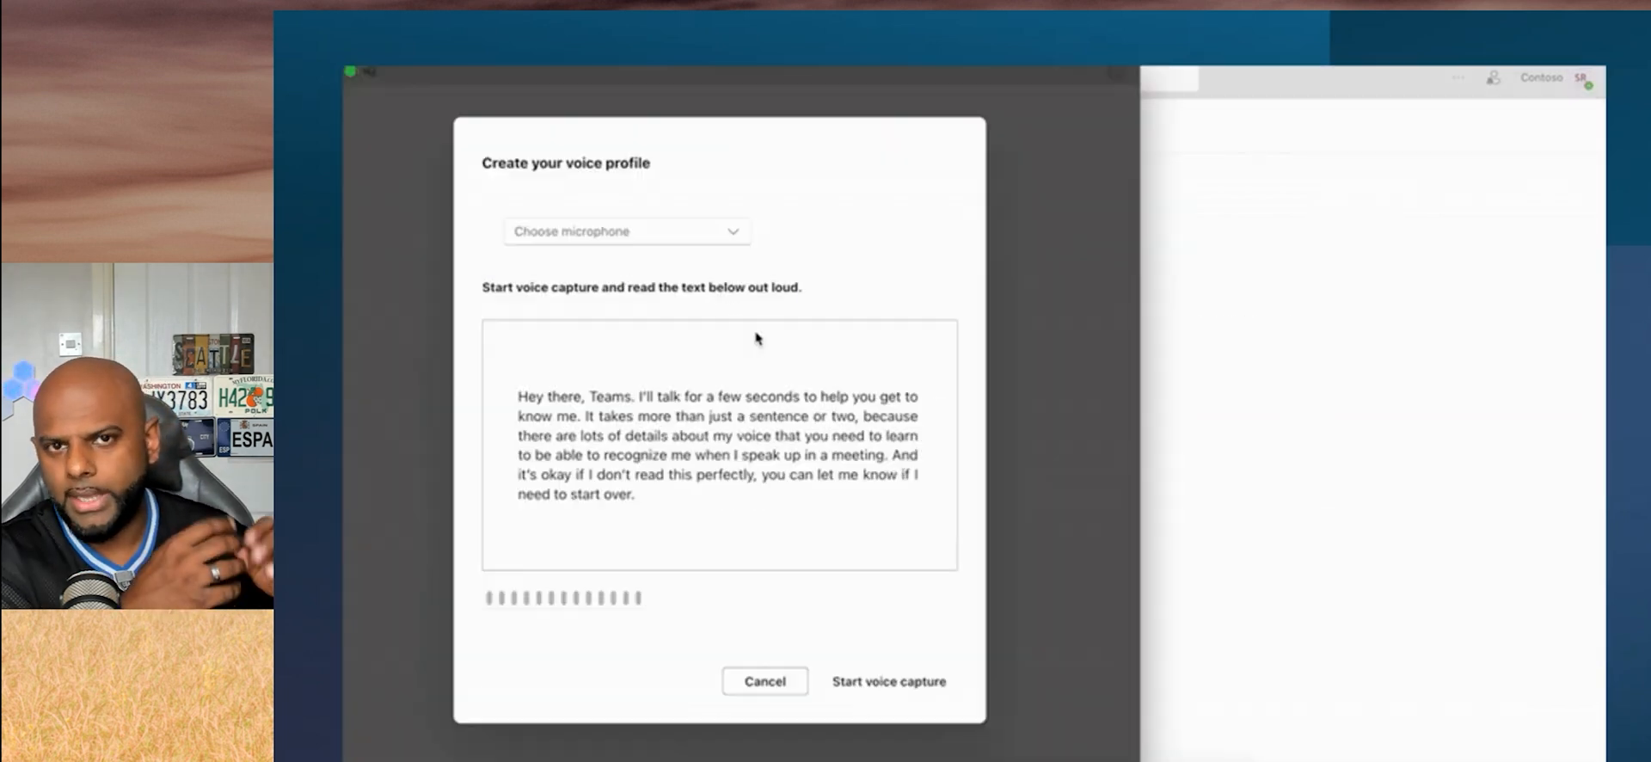
pyautogui.click(887, 681)
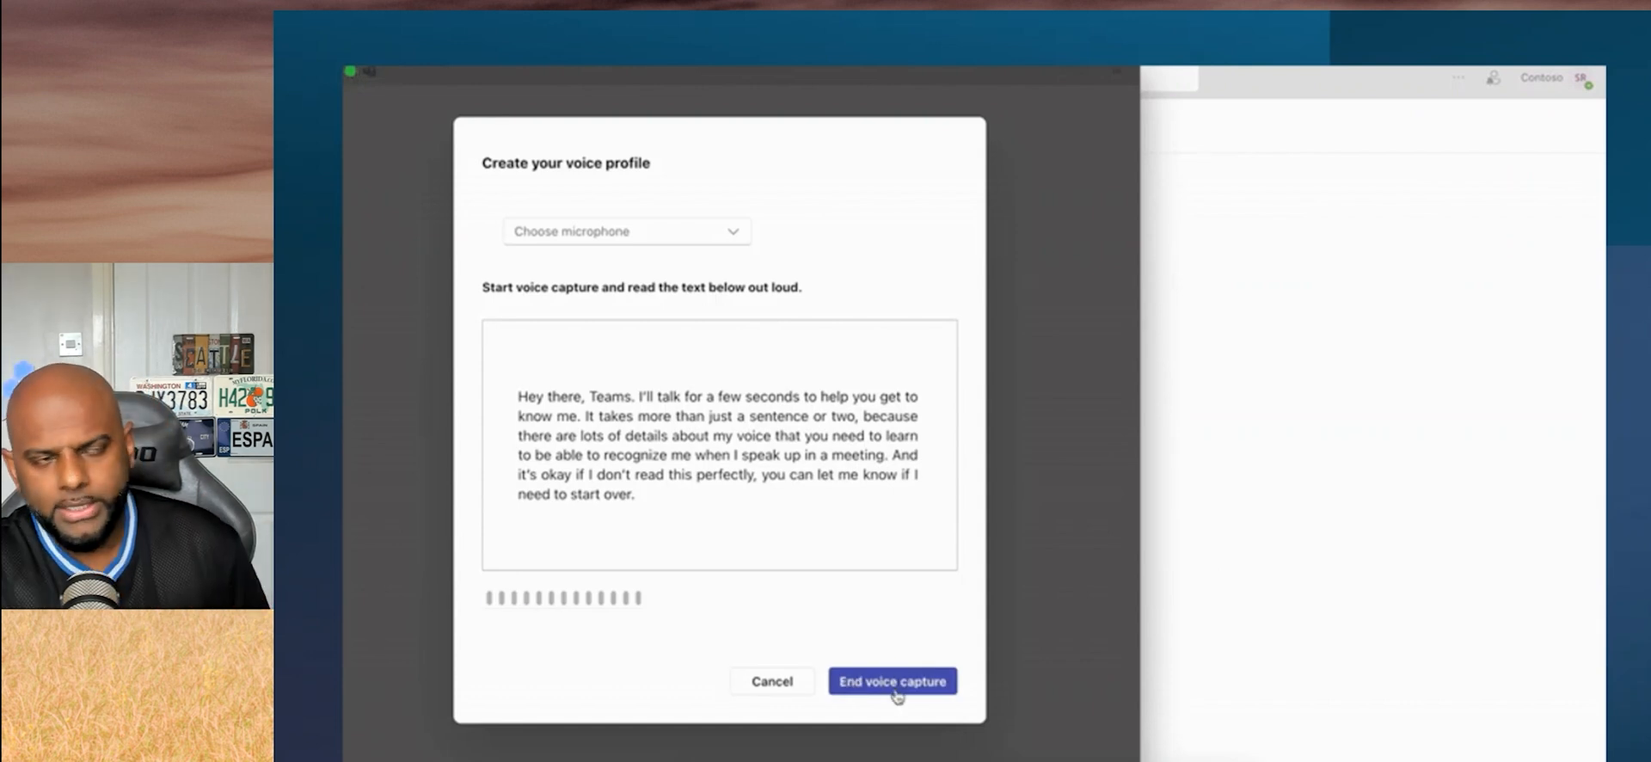
pyautogui.click(891, 681)
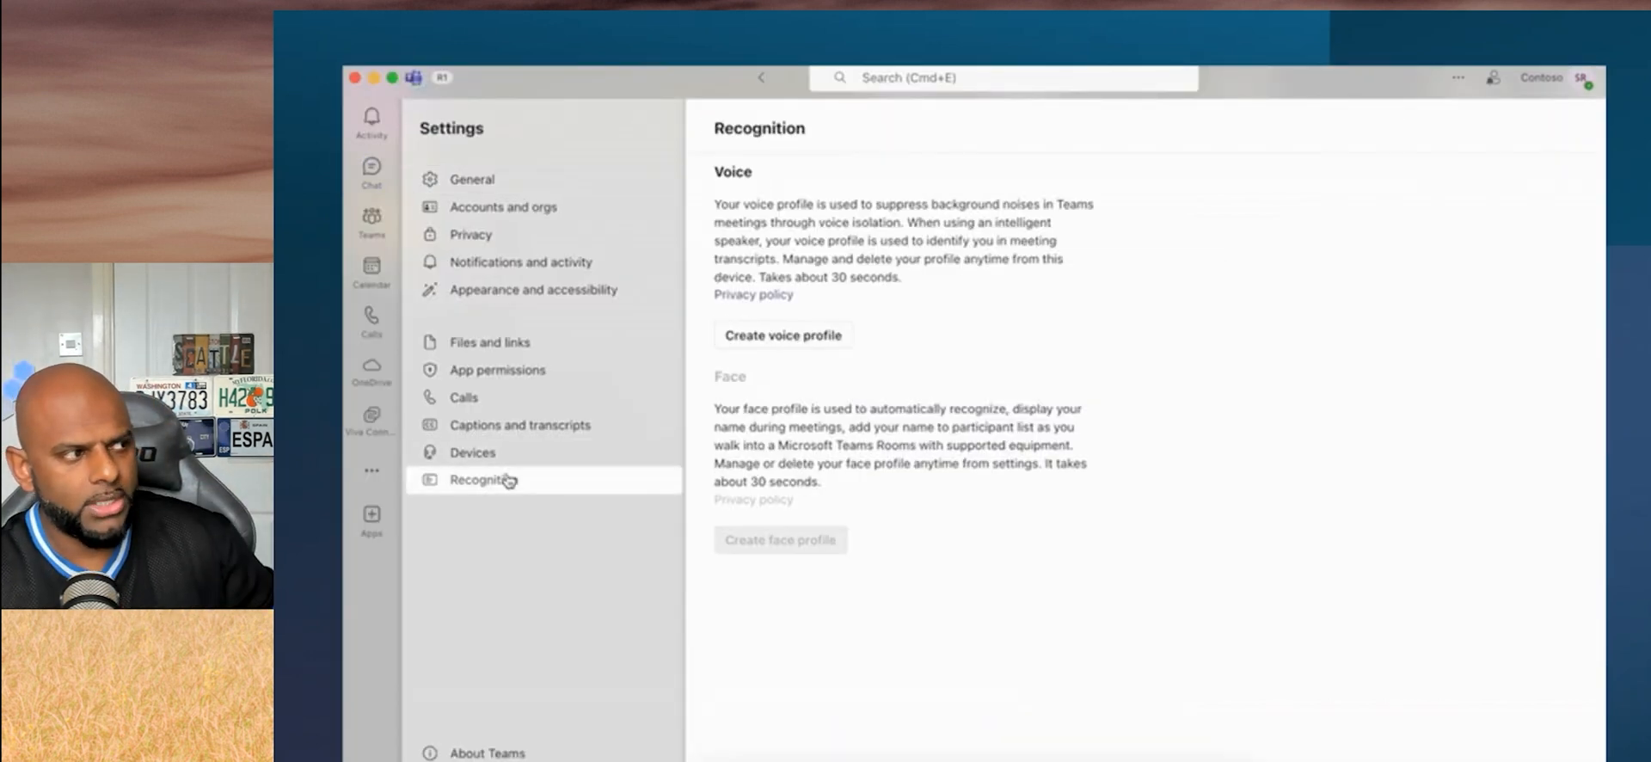
pyautogui.click(782, 335)
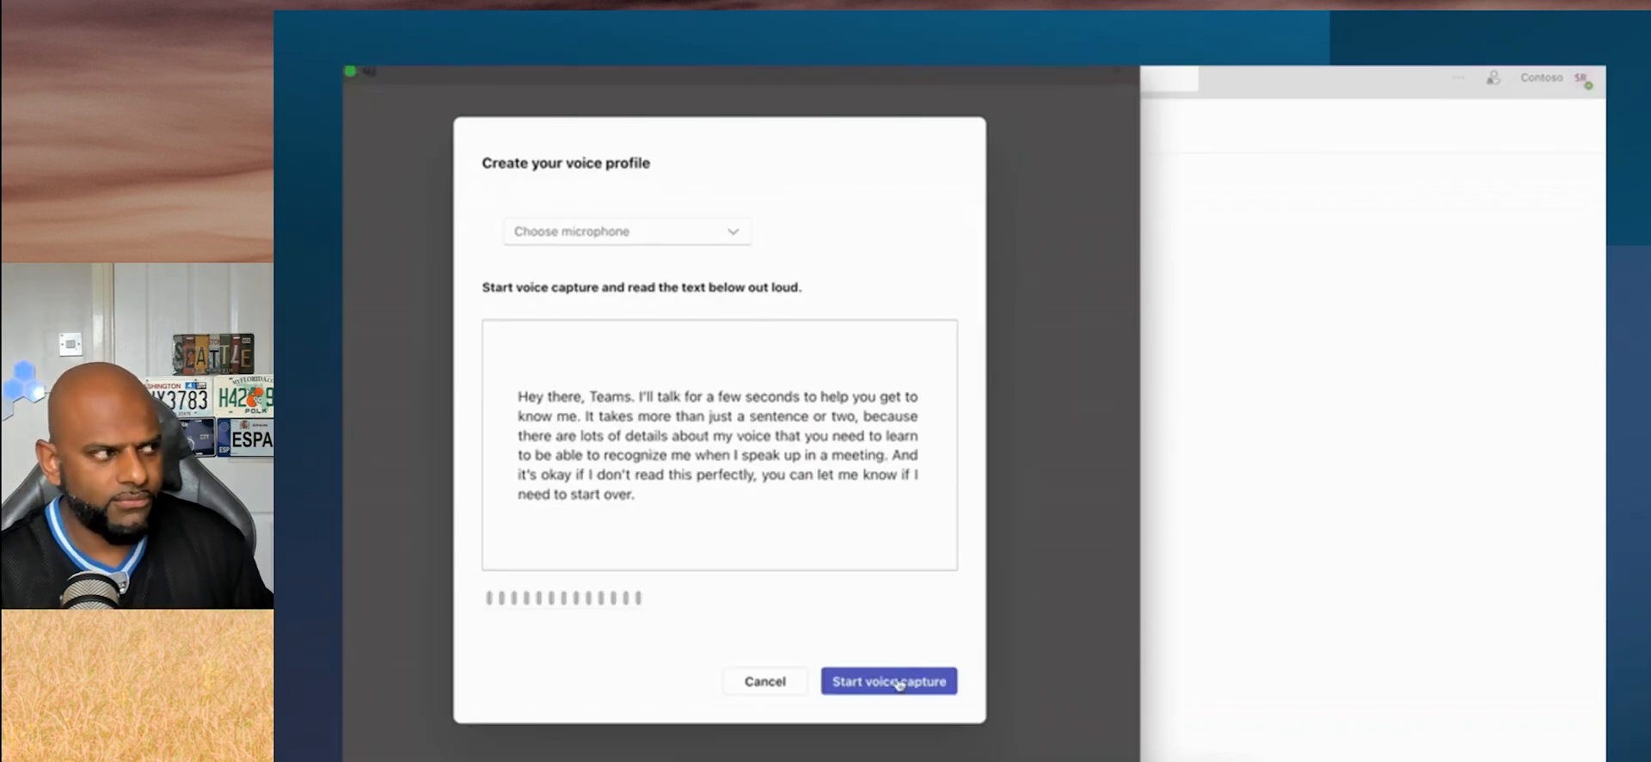
pyautogui.click(887, 681)
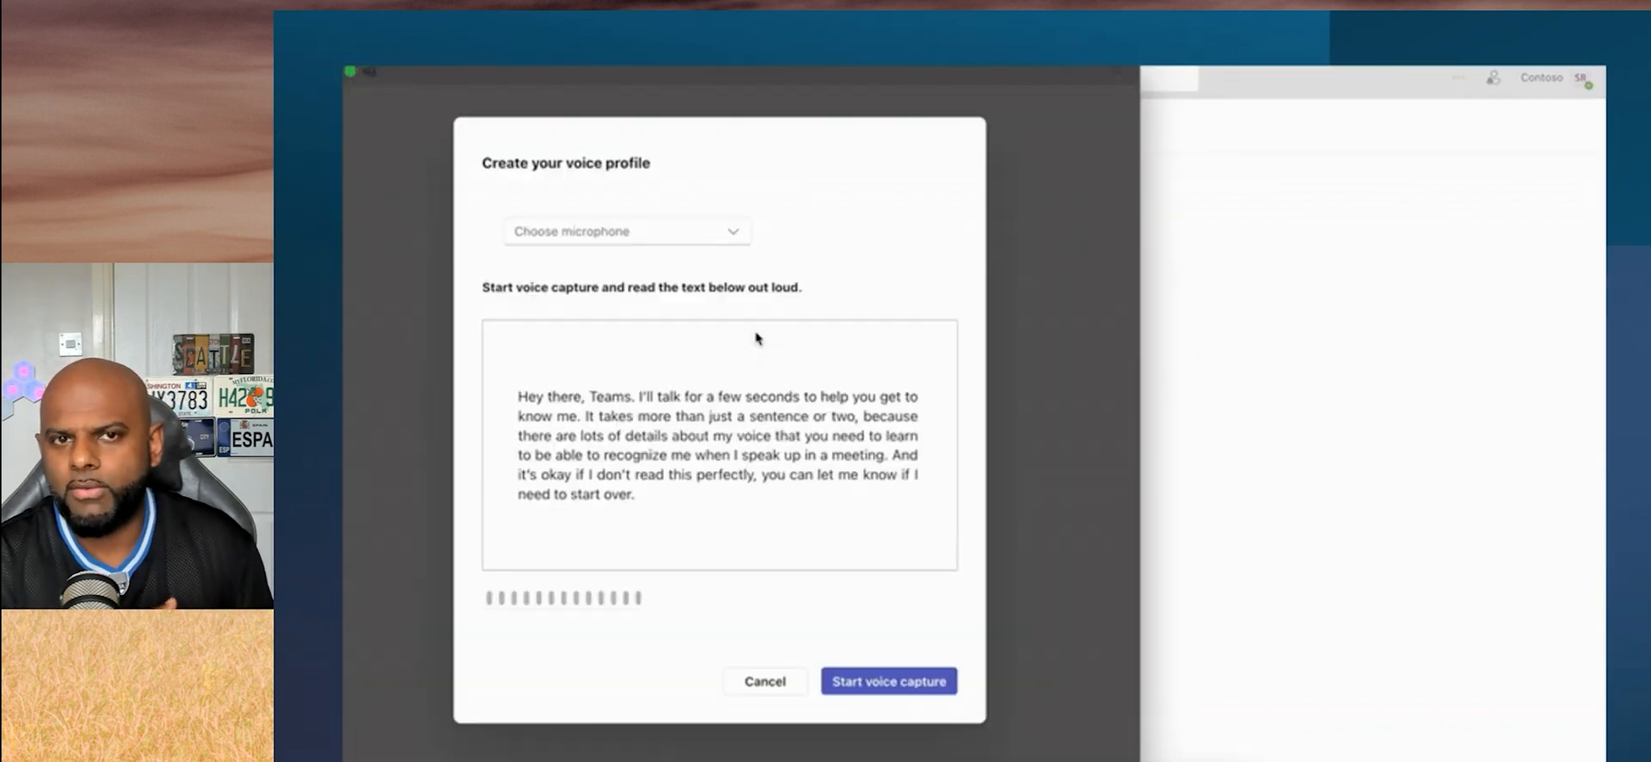
pyautogui.click(887, 681)
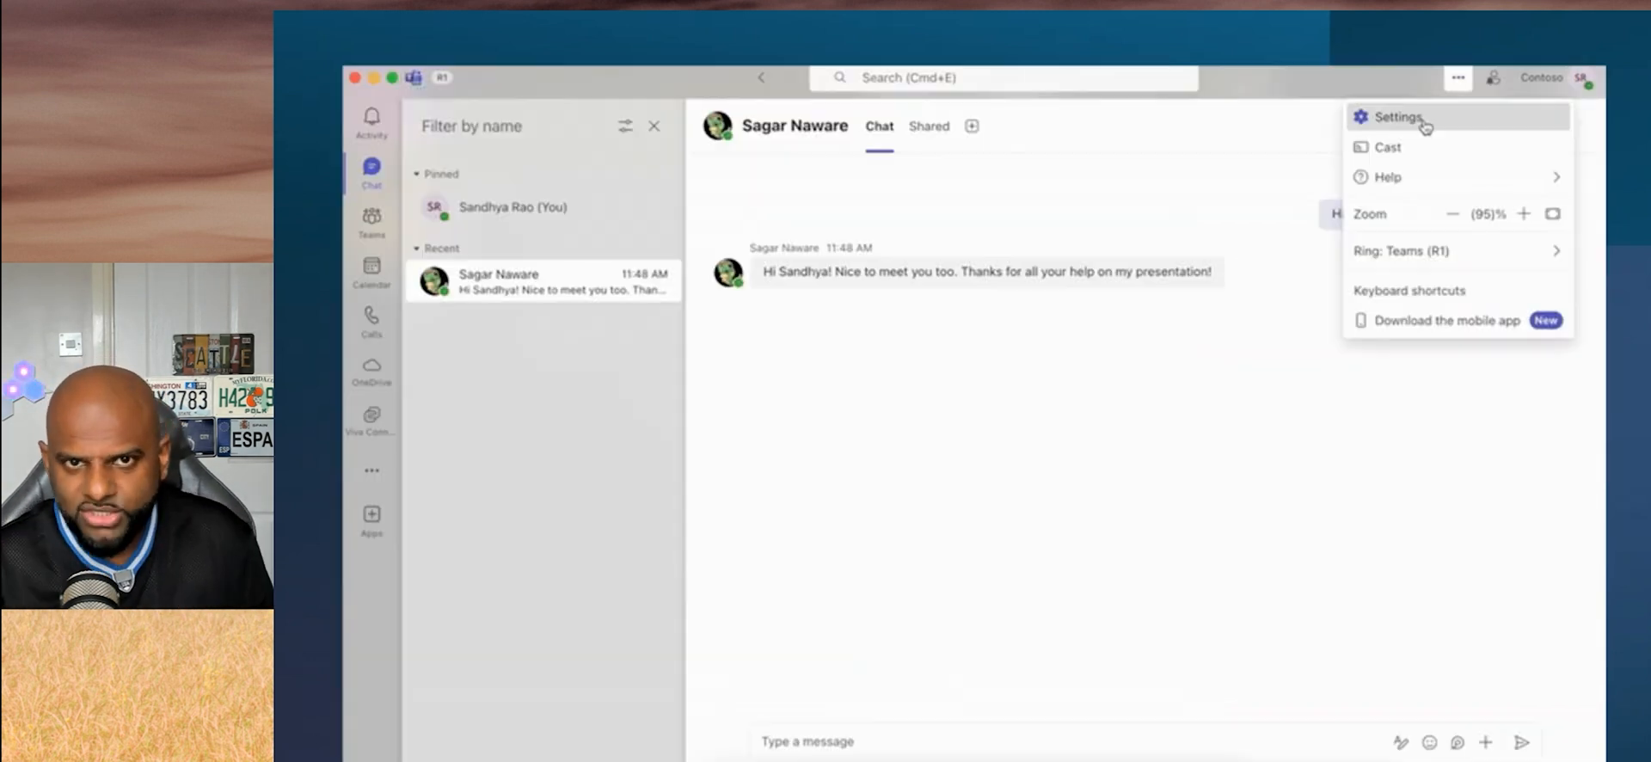
# Restart voice profile creation, finish the recording and dismiss the confirmation.
pyautogui.click(1395, 117)
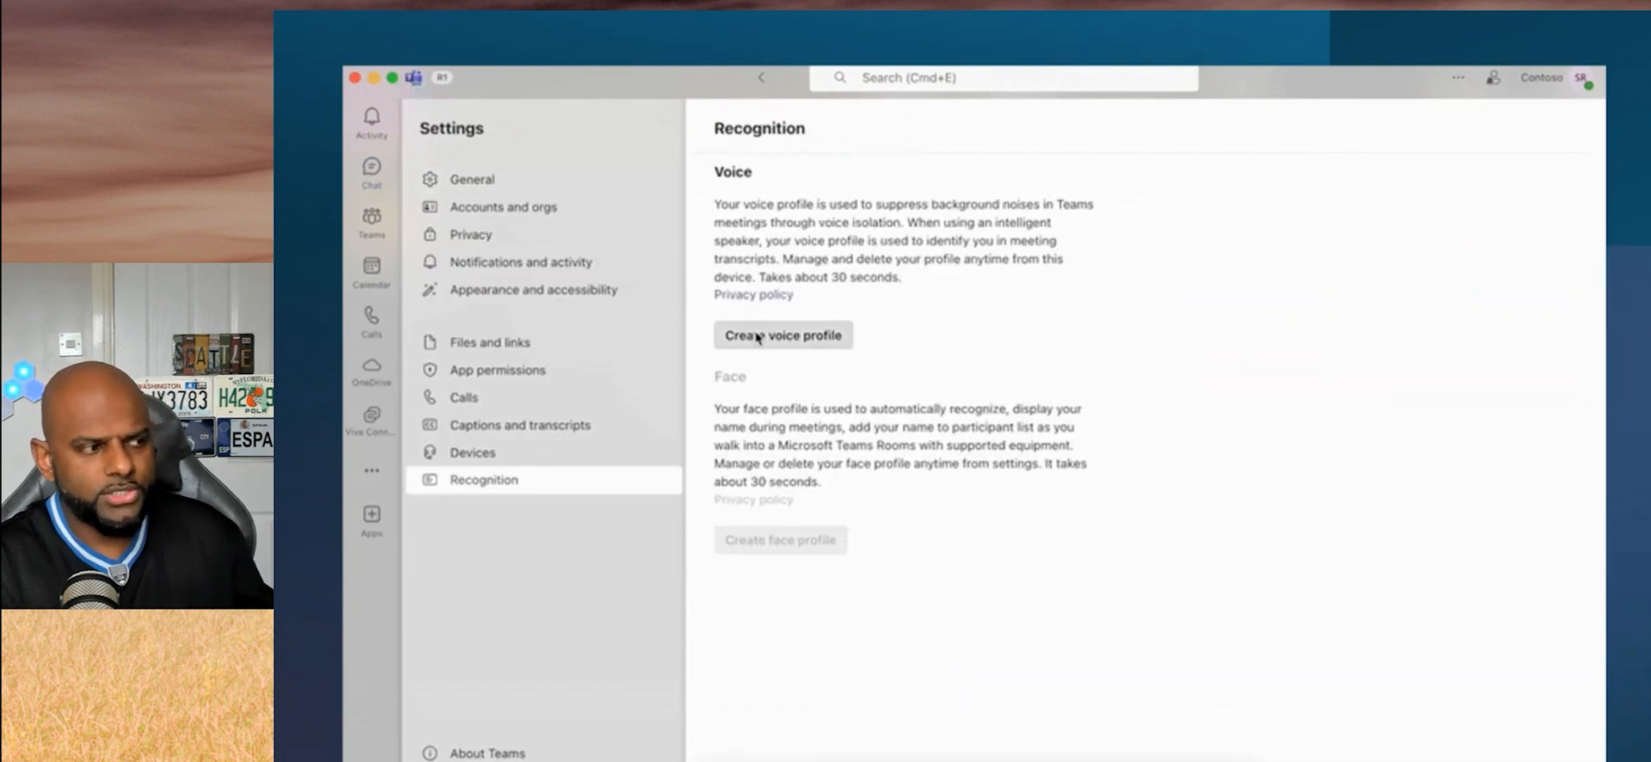
pyautogui.click(783, 335)
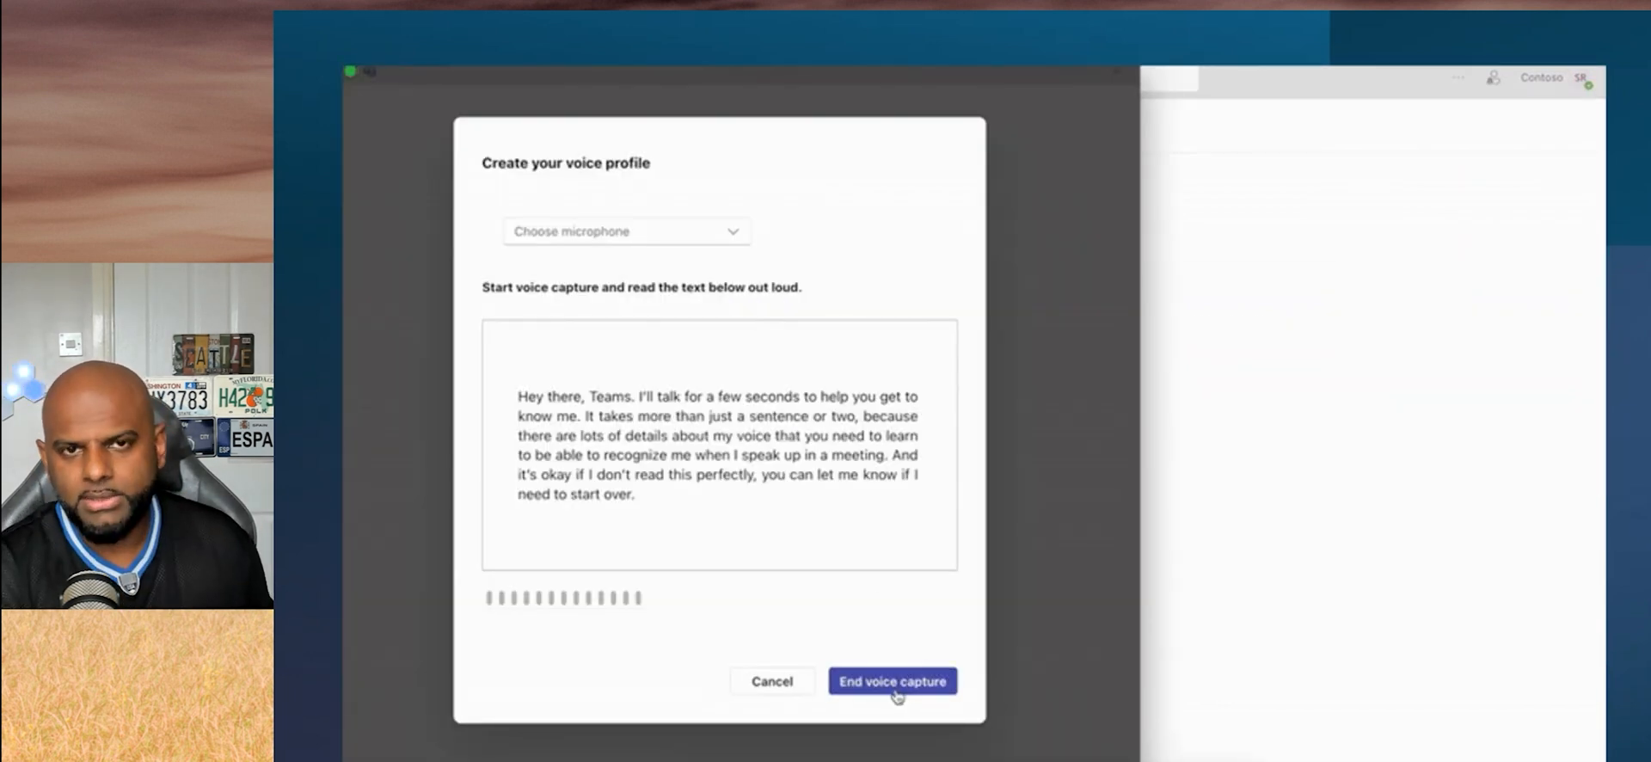
pyautogui.click(892, 681)
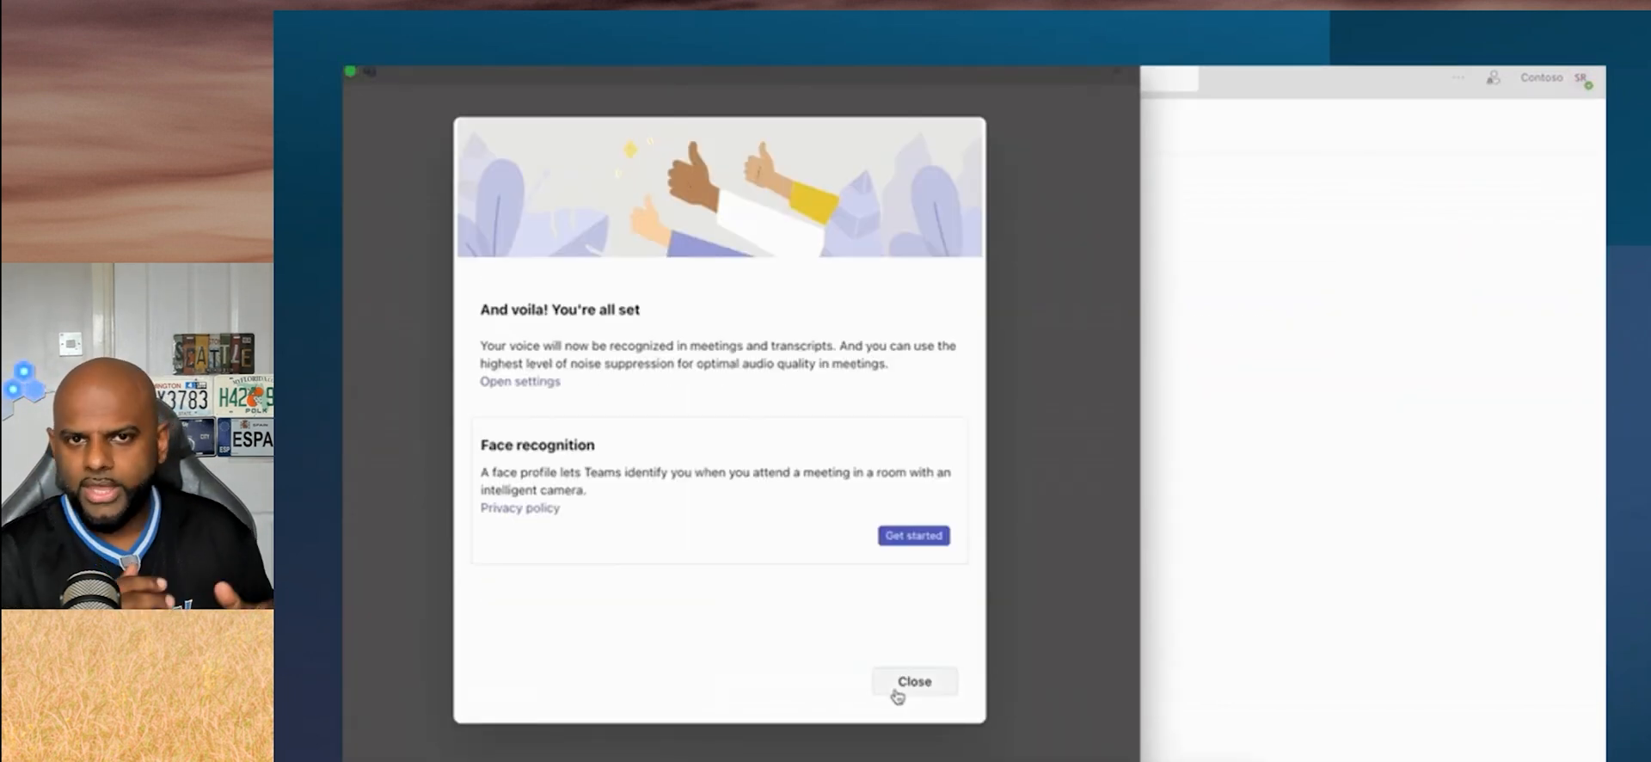
pyautogui.click(914, 681)
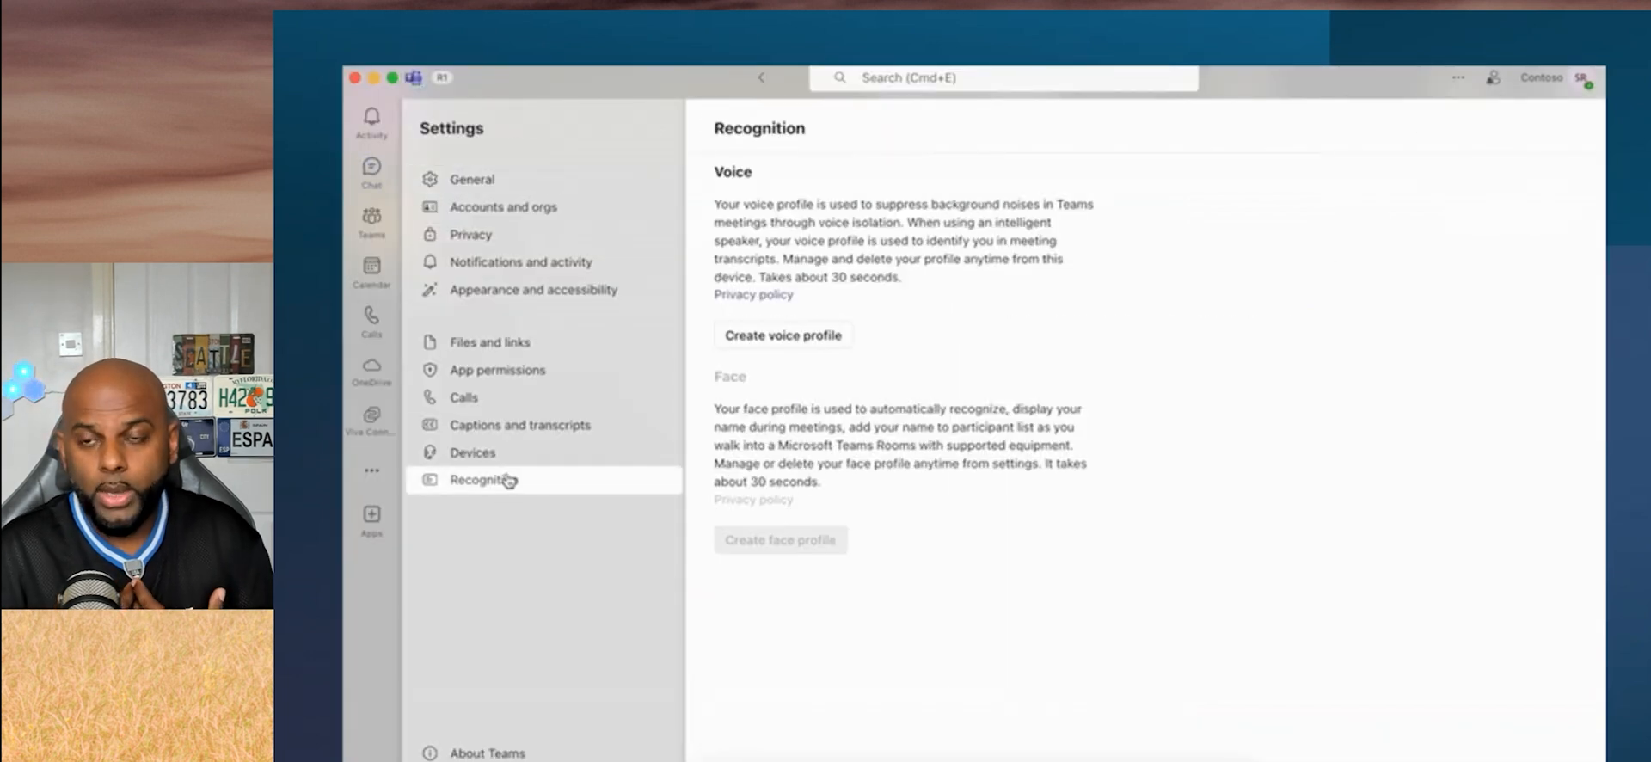
# Run another full voice capture through to the all-set confirmation.
pyautogui.click(783, 334)
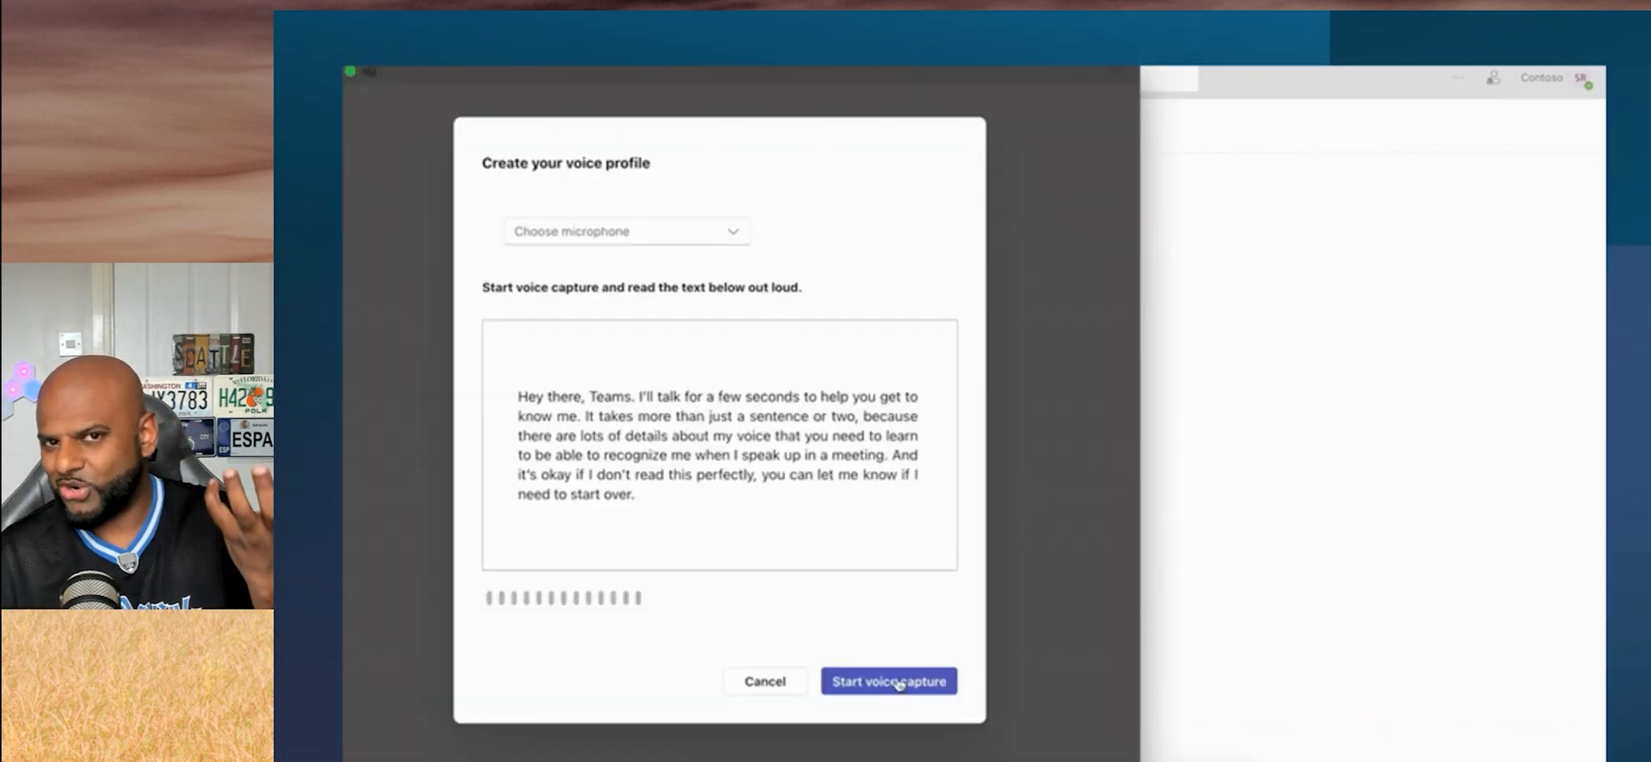
pyautogui.click(887, 681)
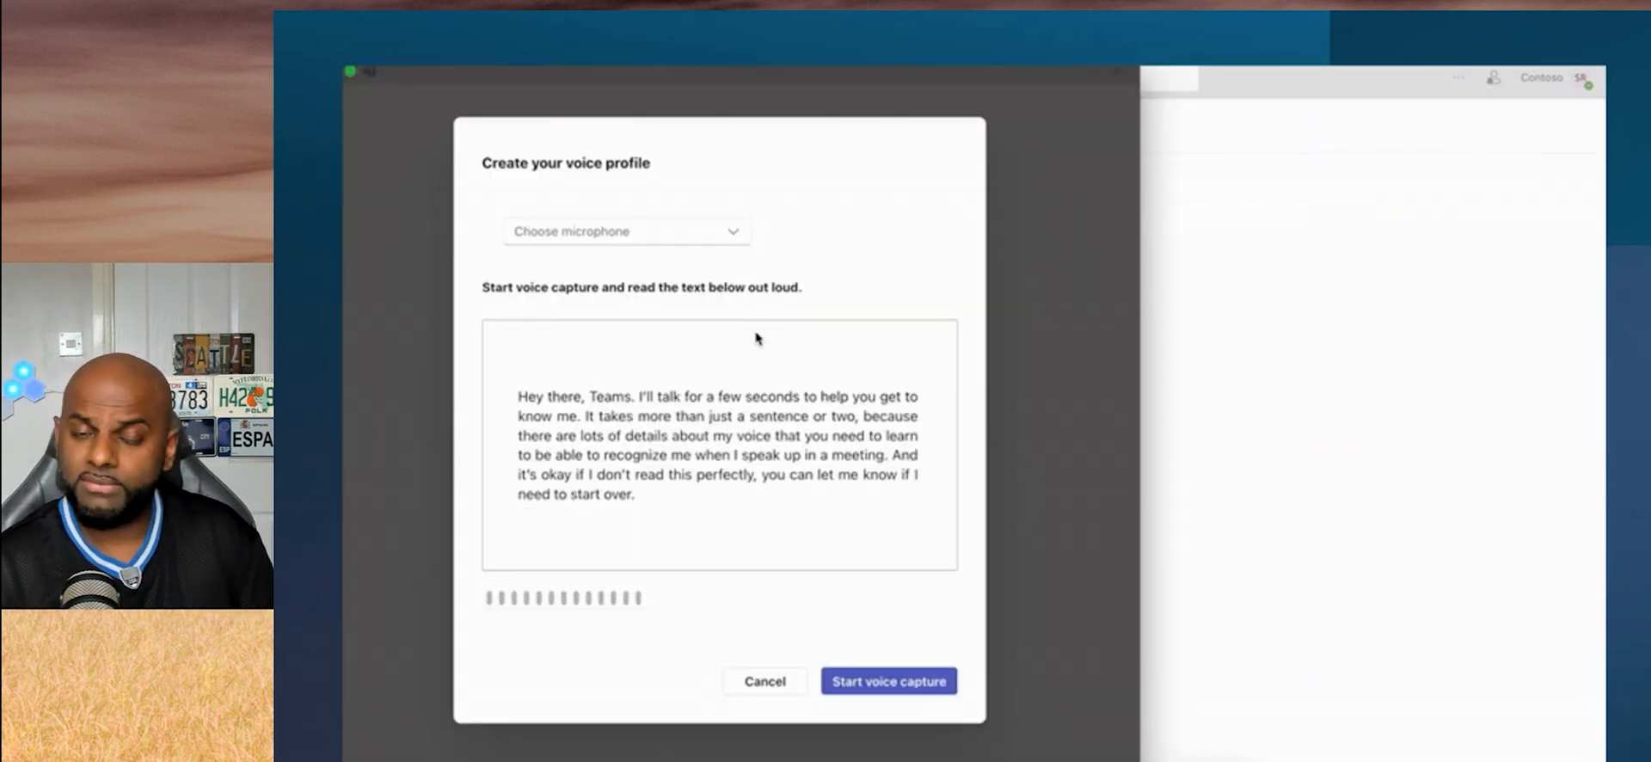
pyautogui.click(888, 681)
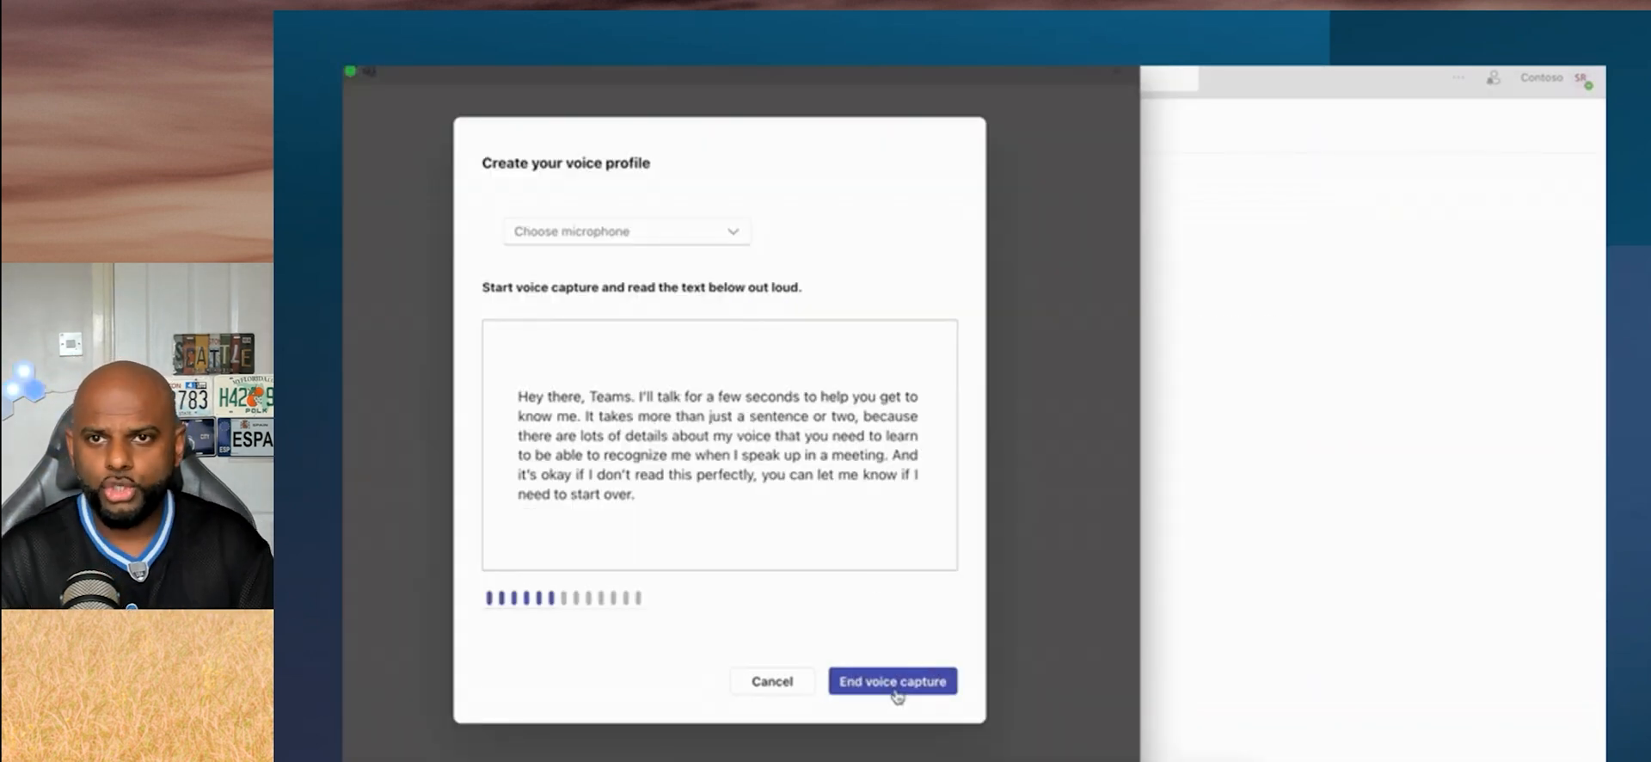
pyautogui.click(892, 681)
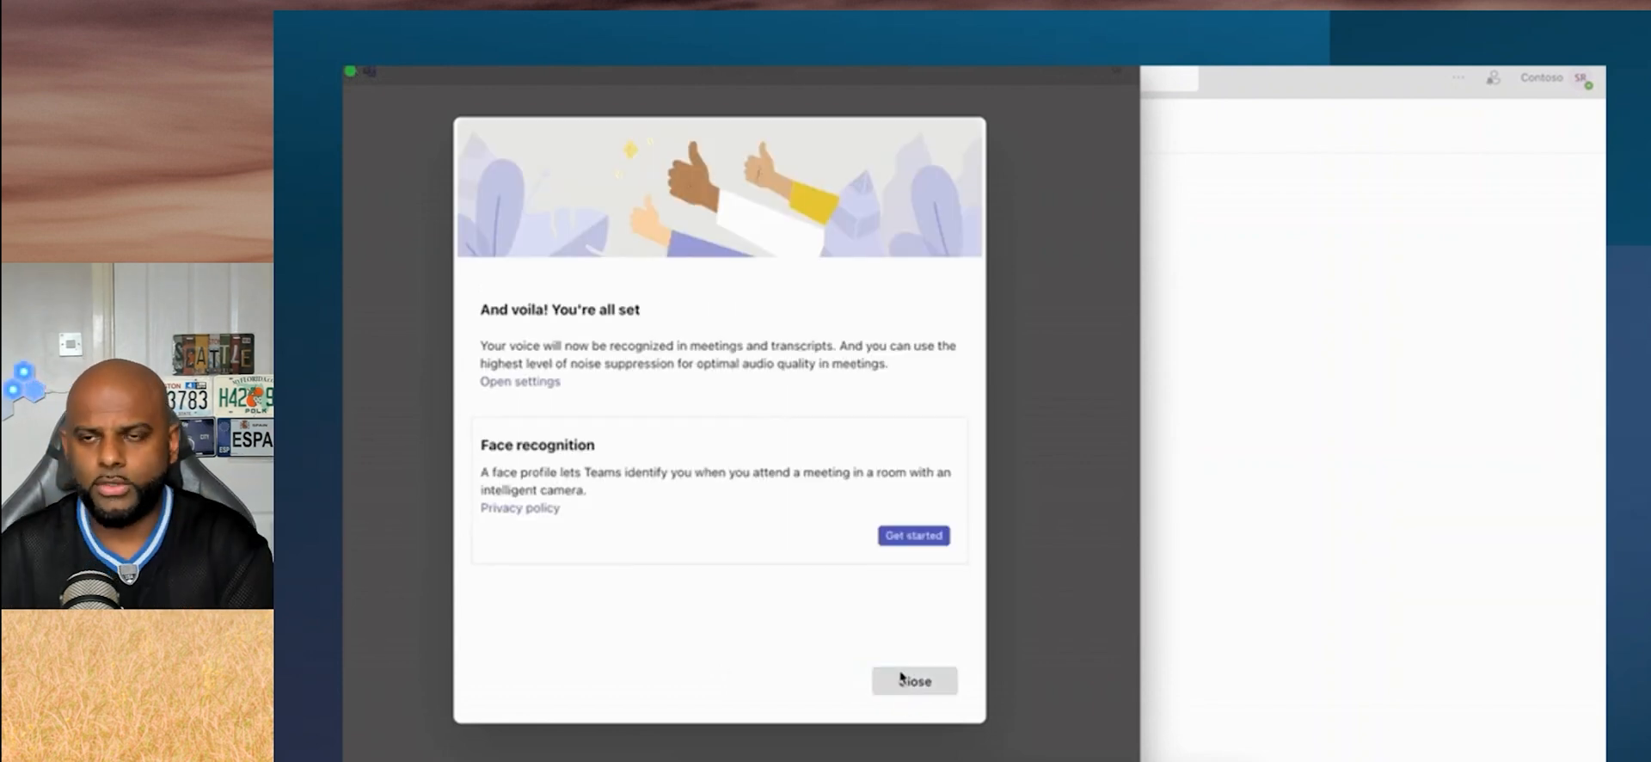
pyautogui.click(914, 680)
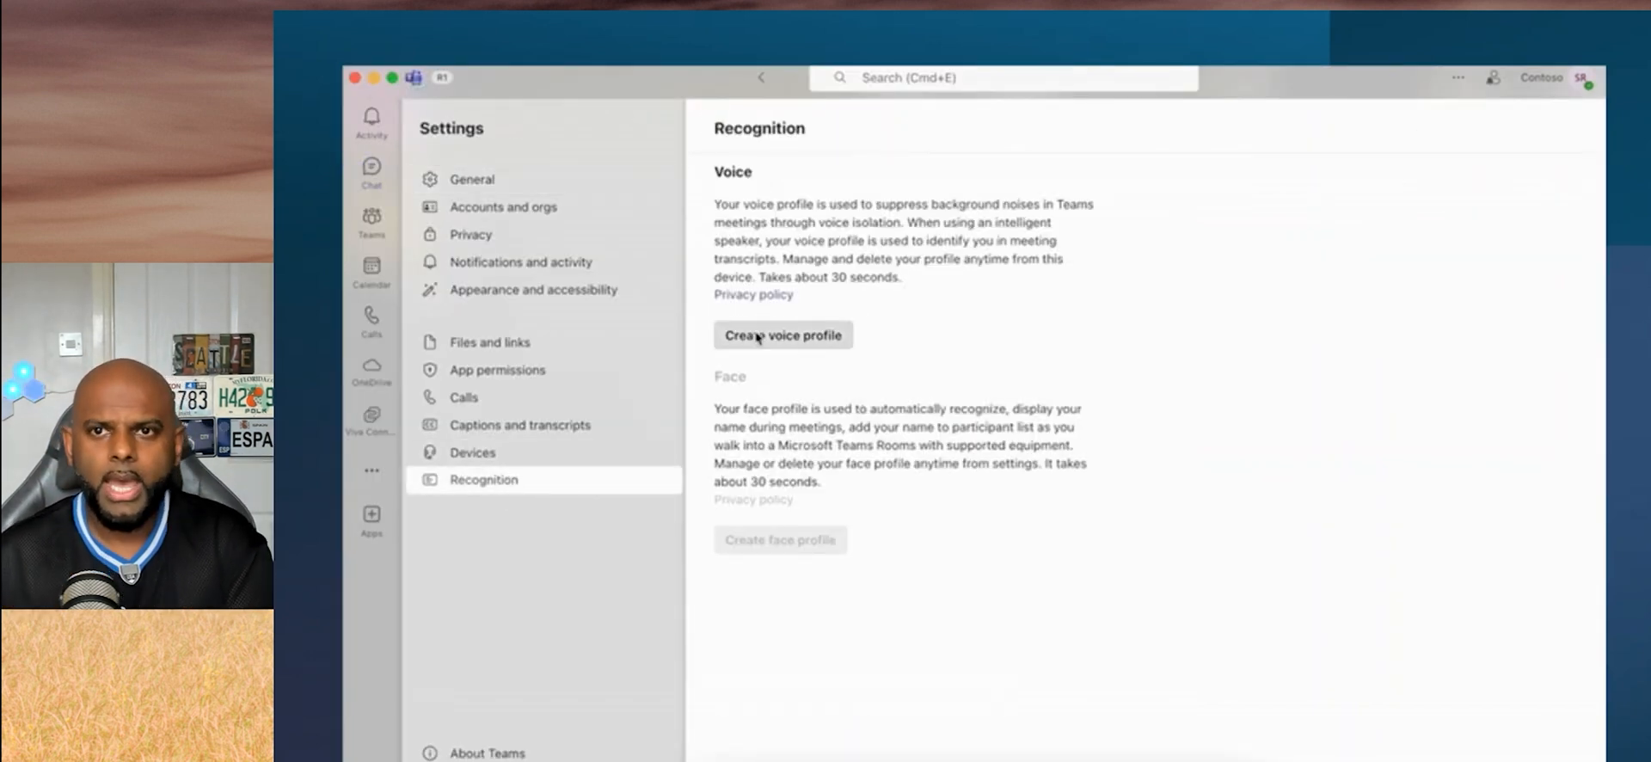
# Repeat the capture, then start a new recording so Teams learns the voice.
pyautogui.click(782, 334)
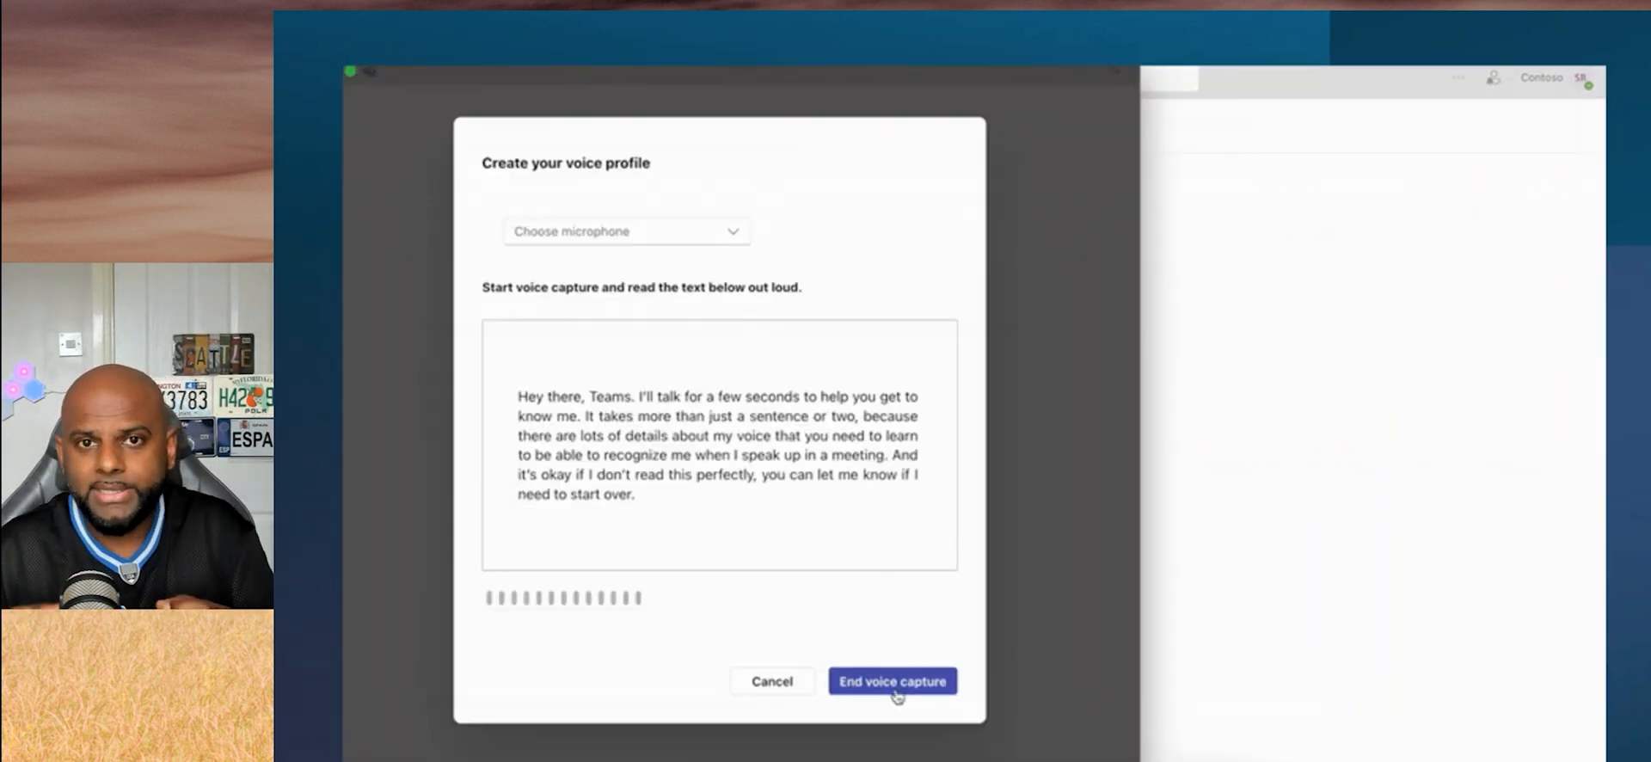
pyautogui.click(892, 681)
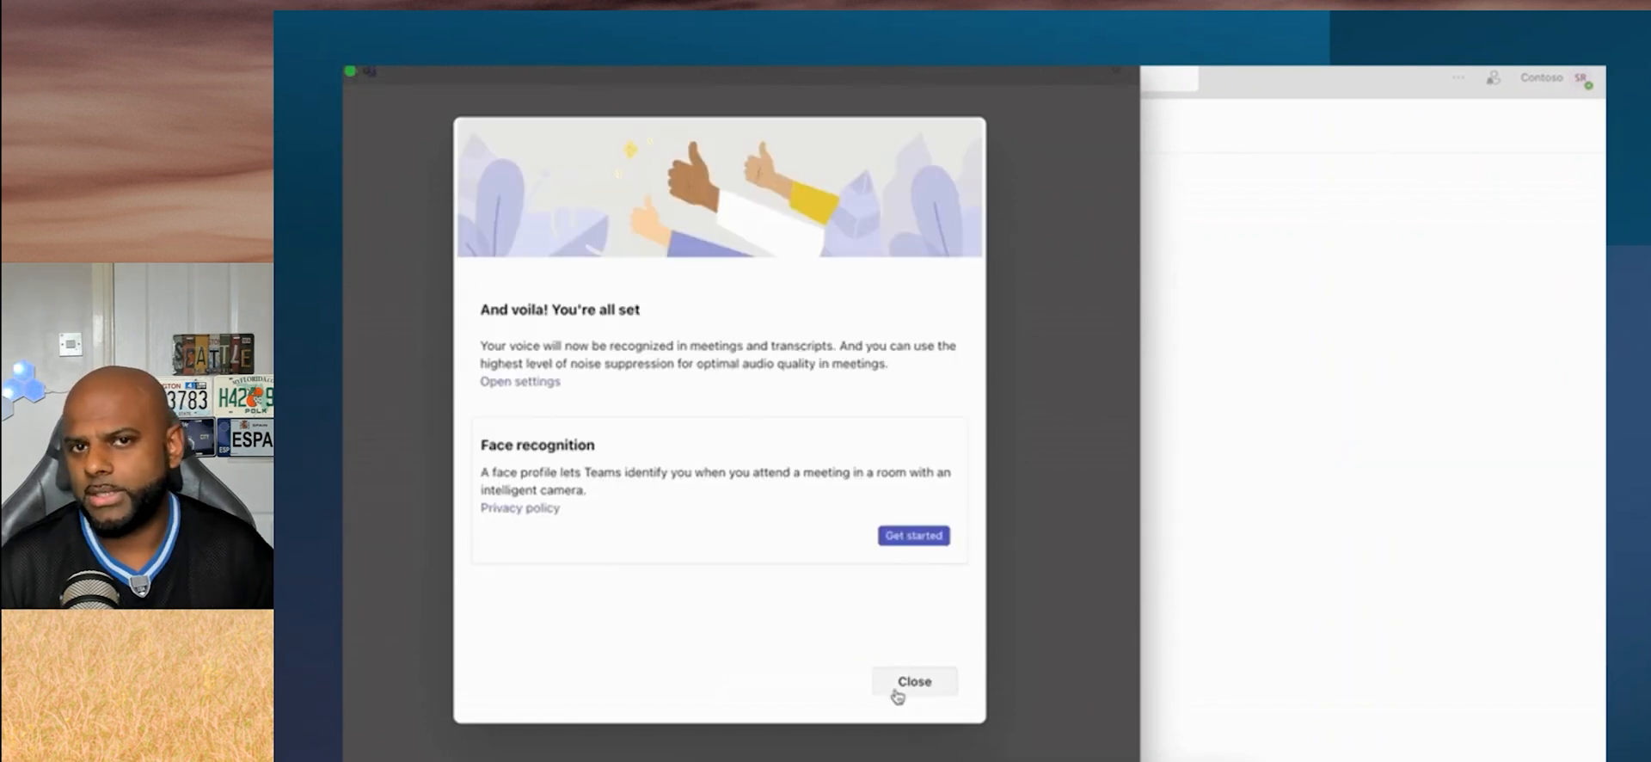
pyautogui.click(913, 681)
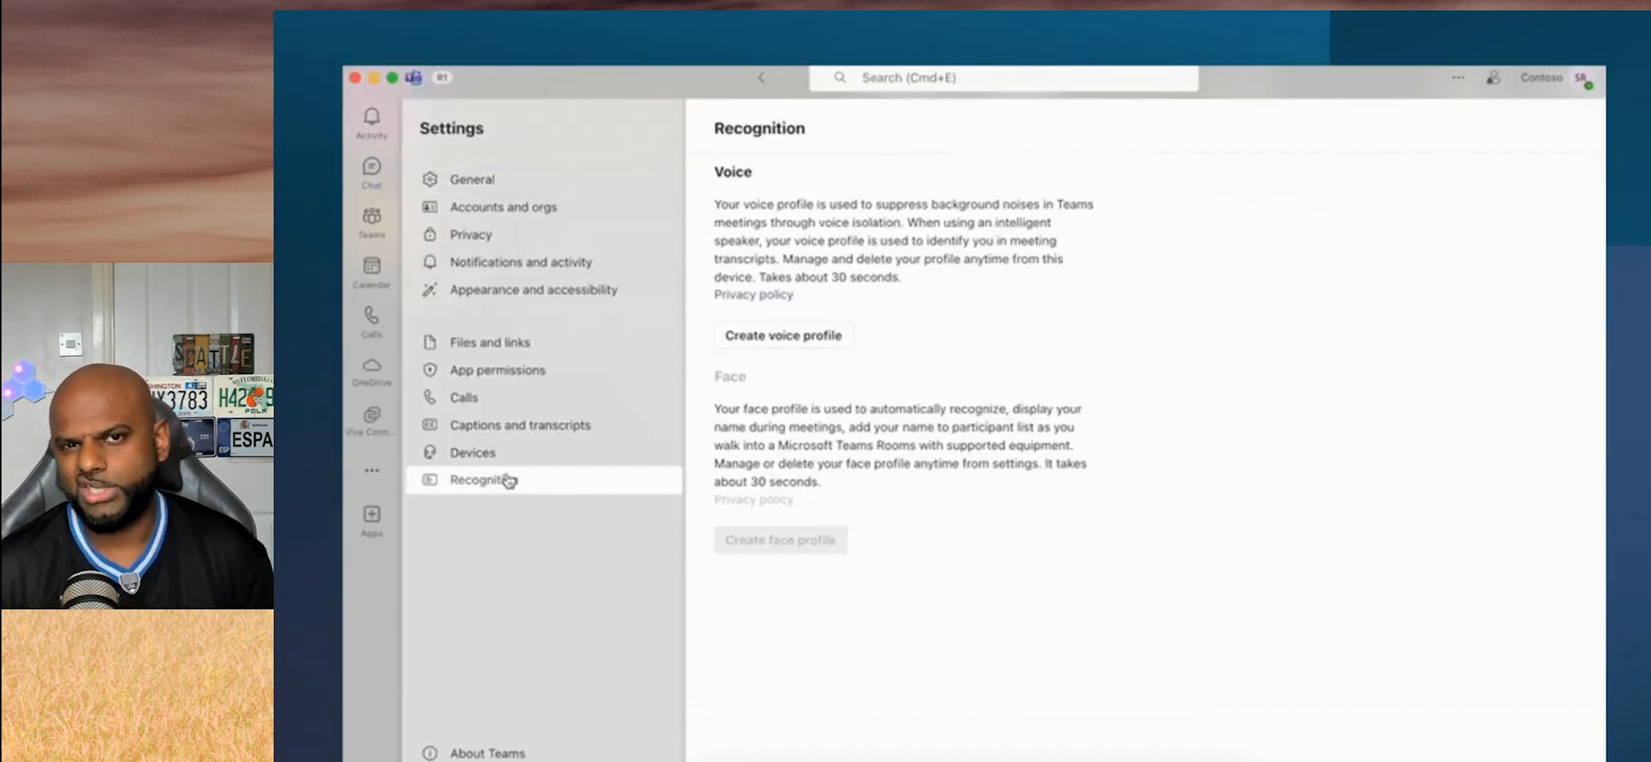
pyautogui.click(783, 334)
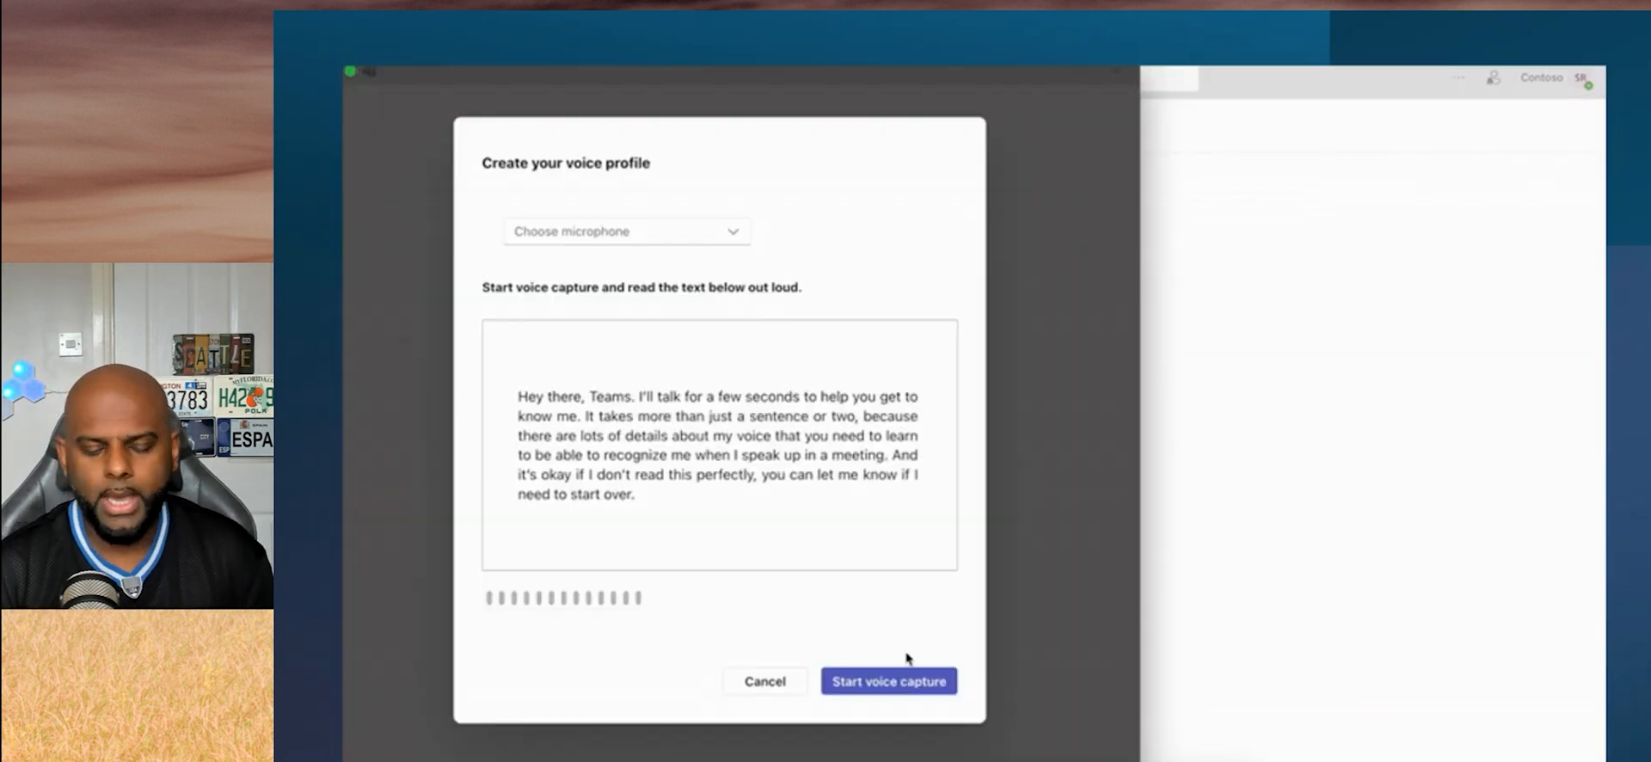
pyautogui.click(888, 681)
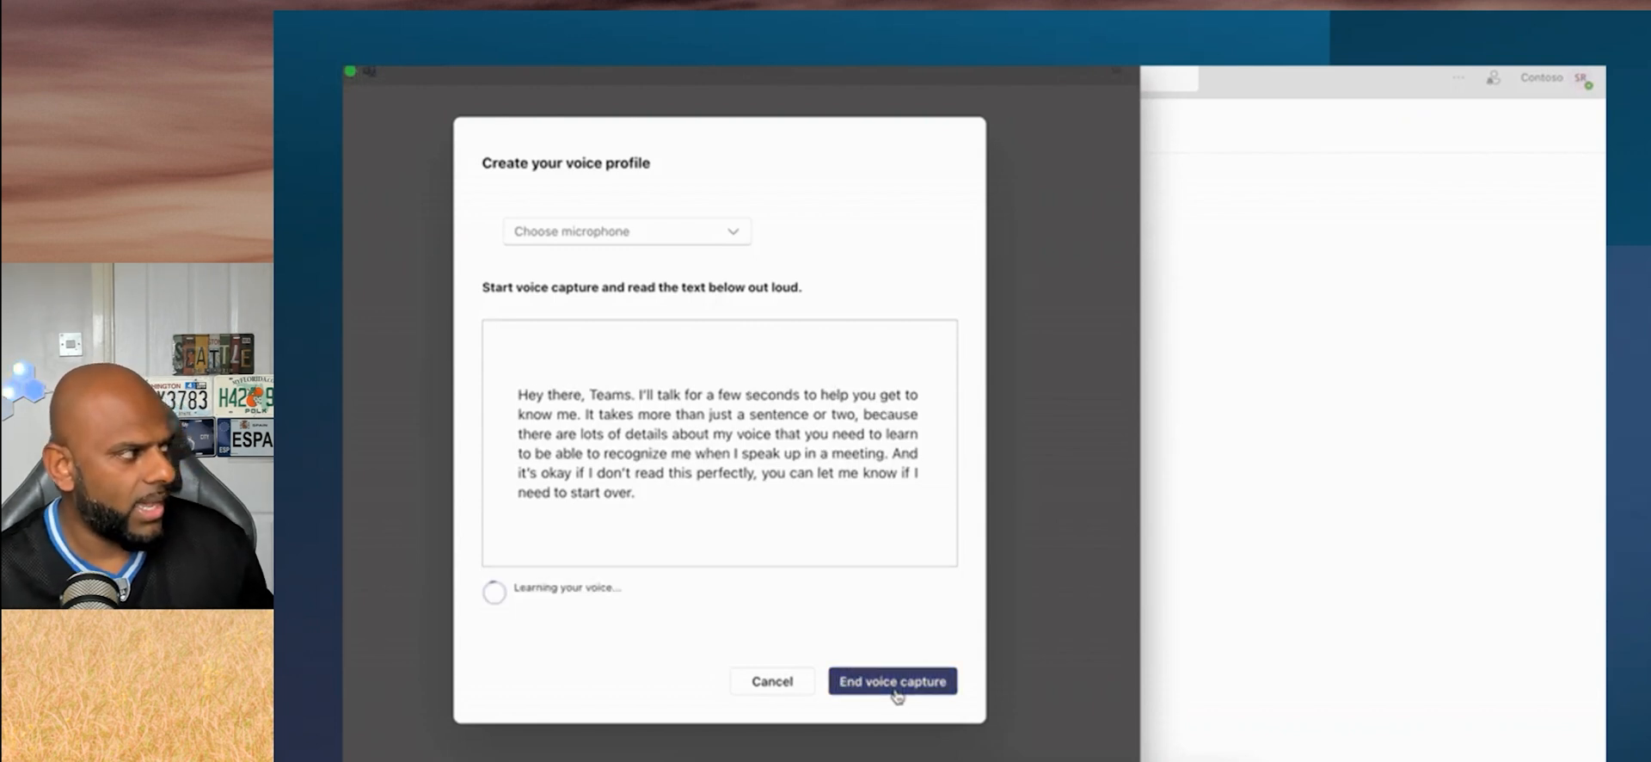